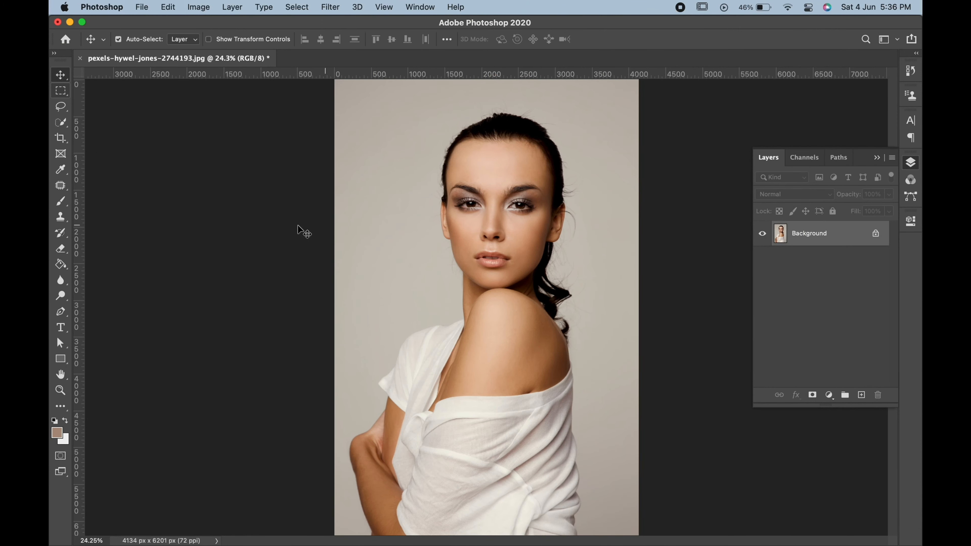
Paint a quick selection over the woman's face, neck, shoulder and arm skin
left_click(61, 122)
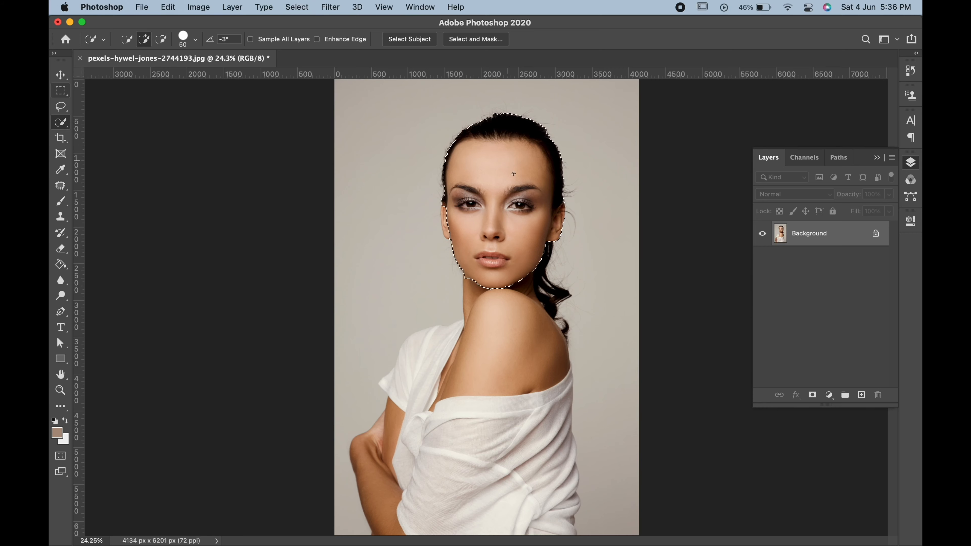
left_click(408, 39)
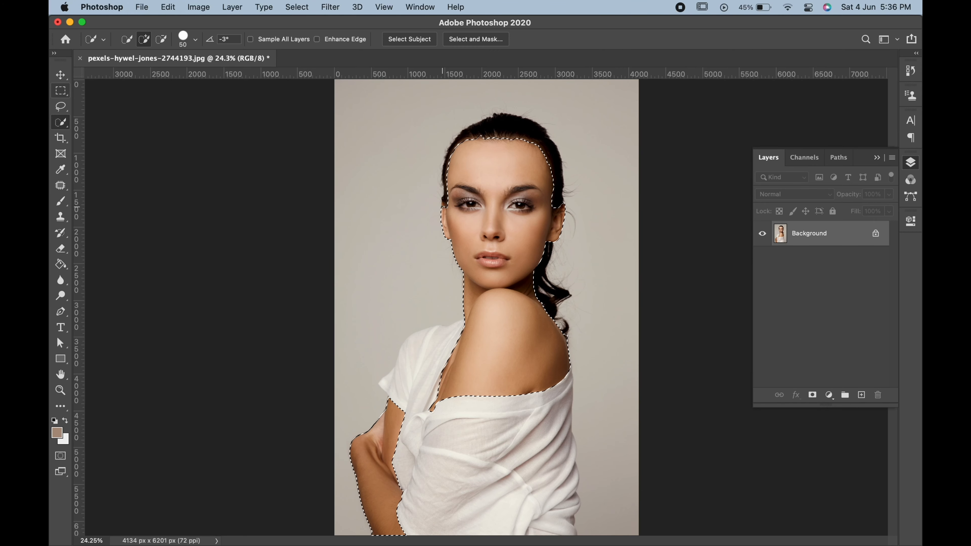
Refine the skin selection edge near the shoulder in the Select and Mask workspace
left_click(474, 39)
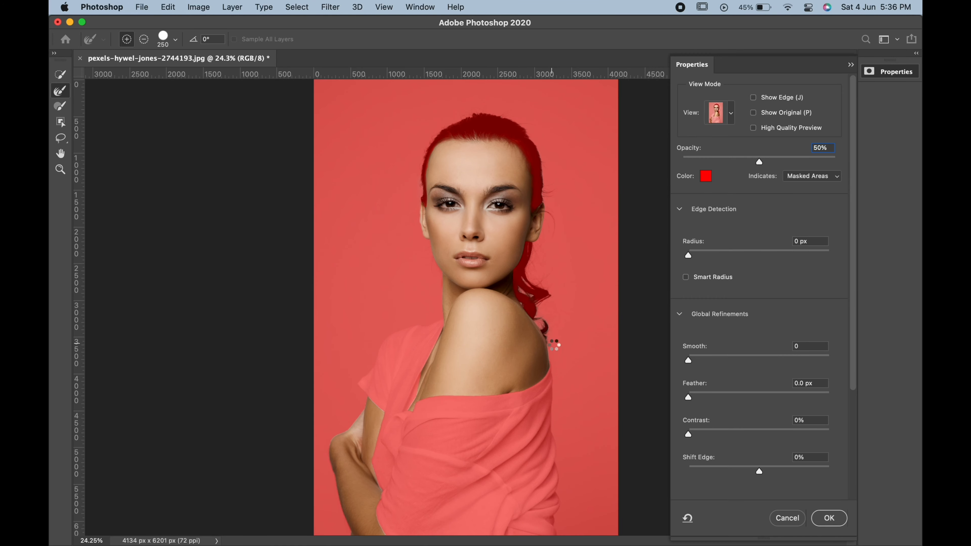
left_click(829, 518)
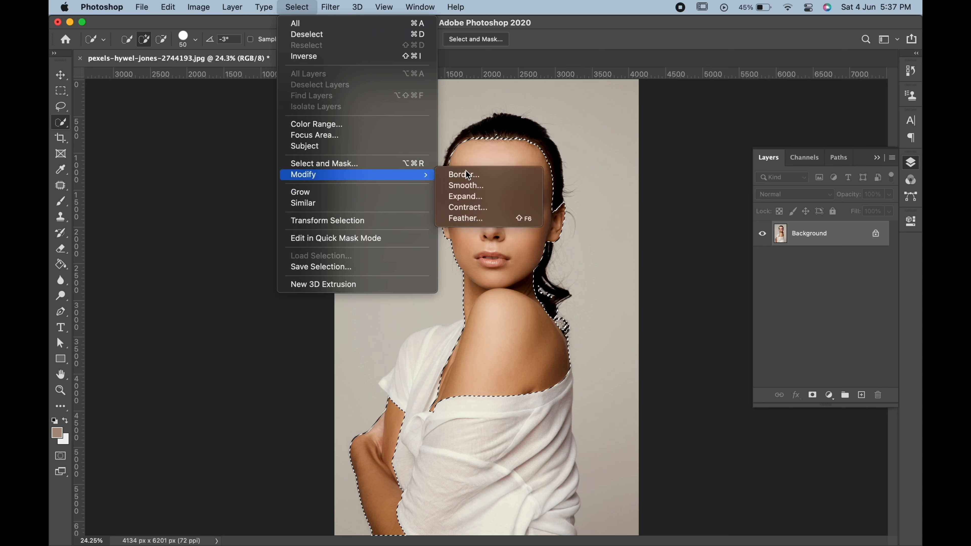
Feather the skin selection by 20 pixels and bring up the adjustment layer choices
left_click(465, 218)
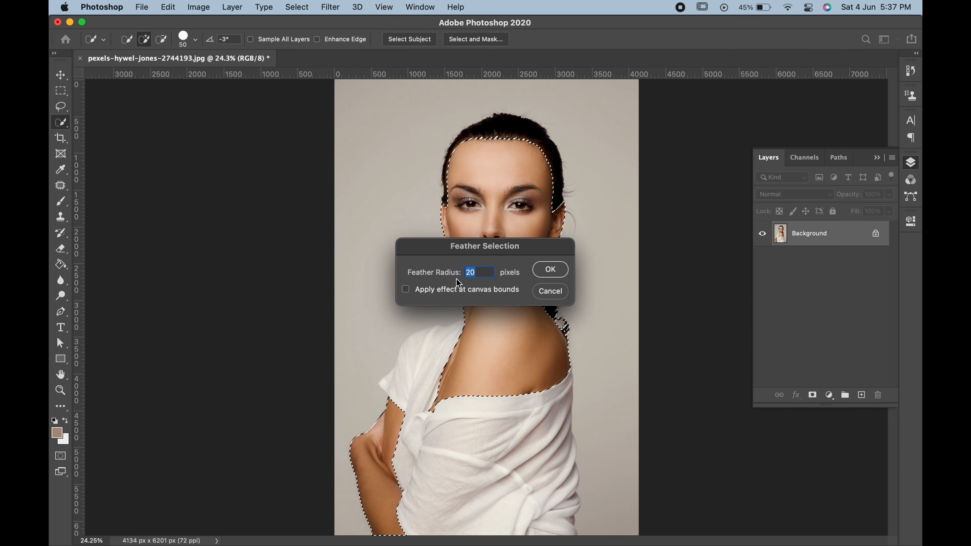
left_click(548, 268)
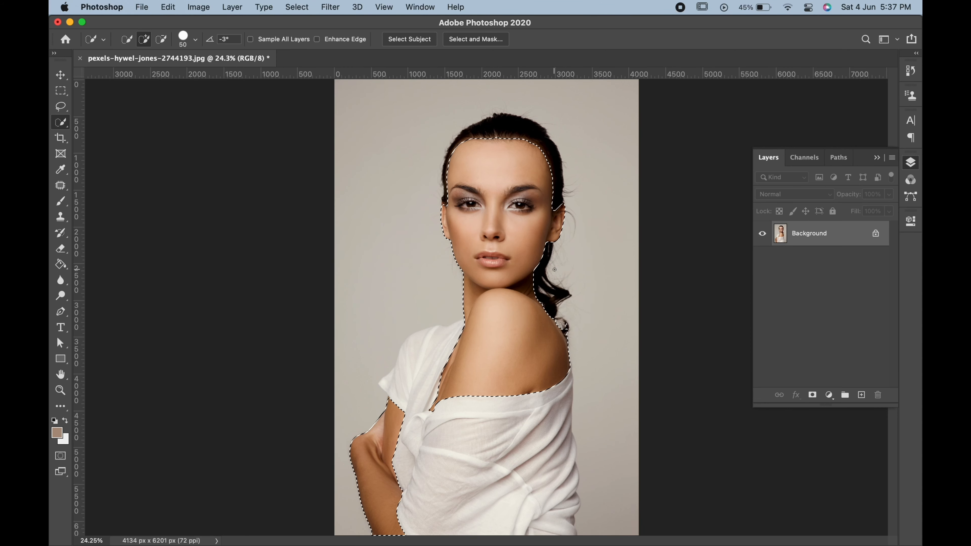
left_click(828, 395)
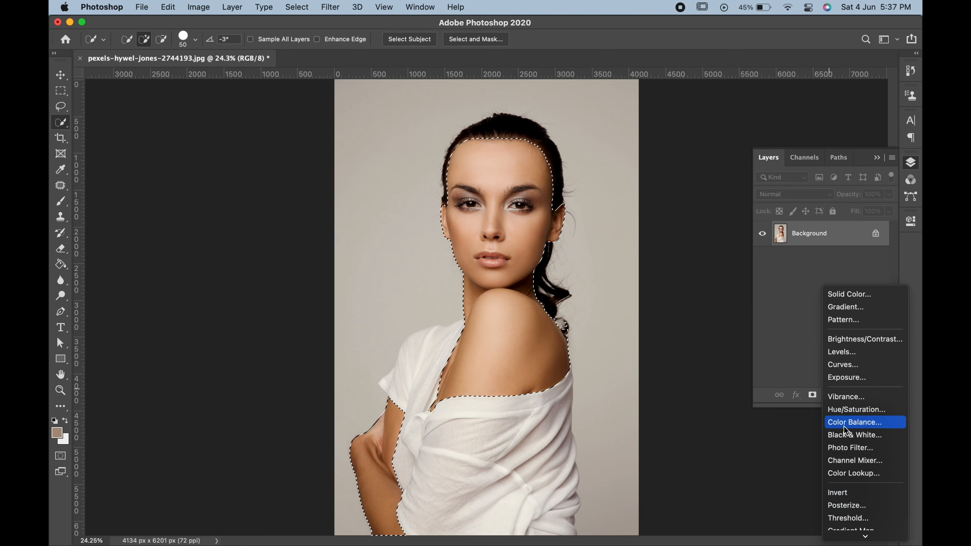
Add a Black & White adjustment masked to the skin and set Black & White 1 to Multiply
left_click(854, 435)
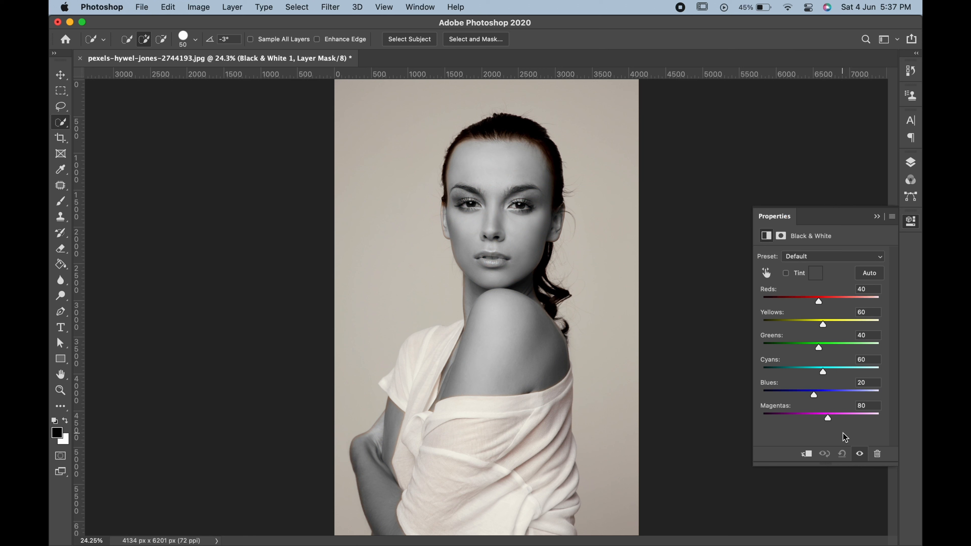
mouse_move(870, 293)
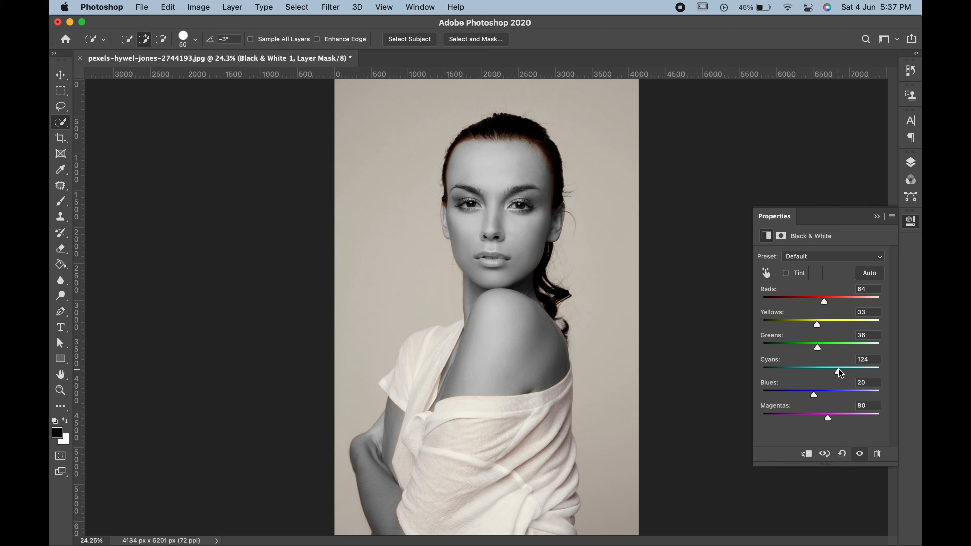
left_click(910, 162)
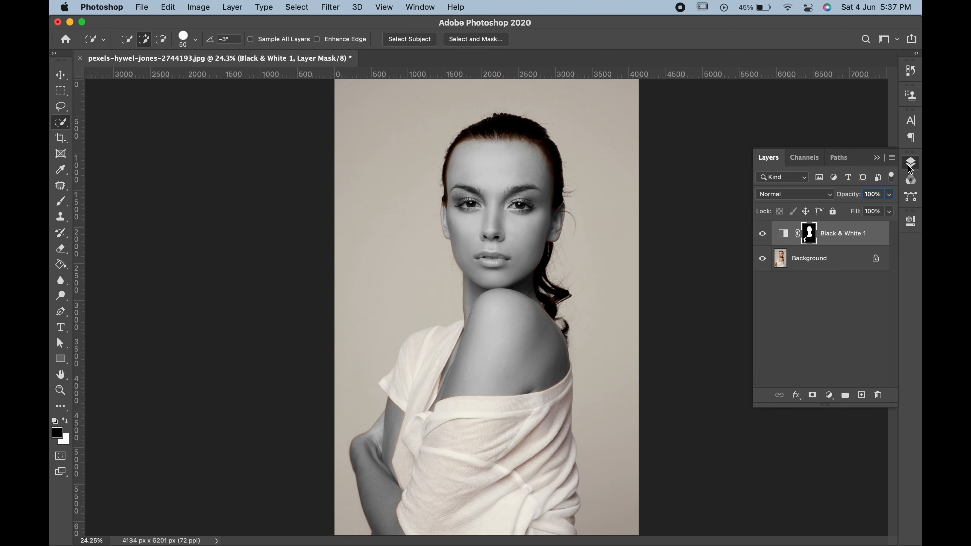
left_click(794, 193)
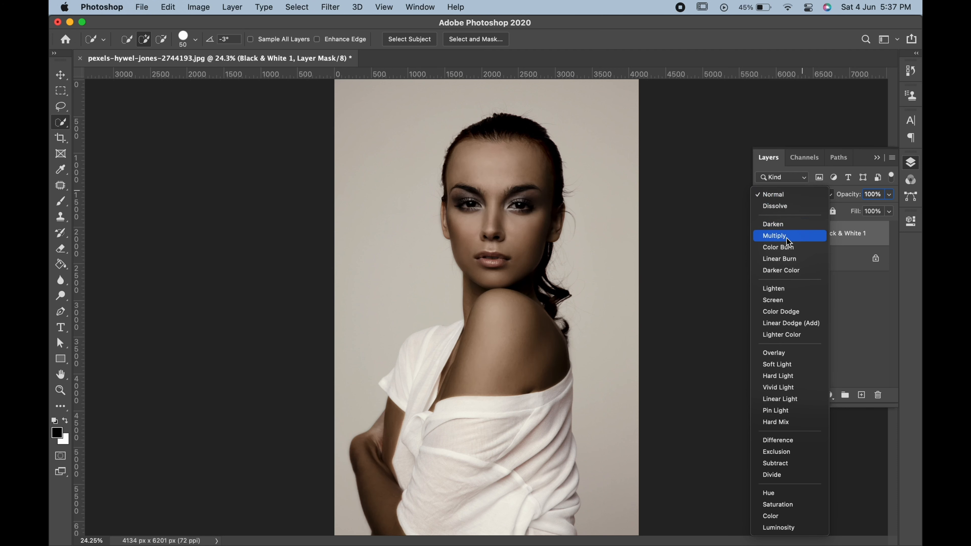
left_click(775, 235)
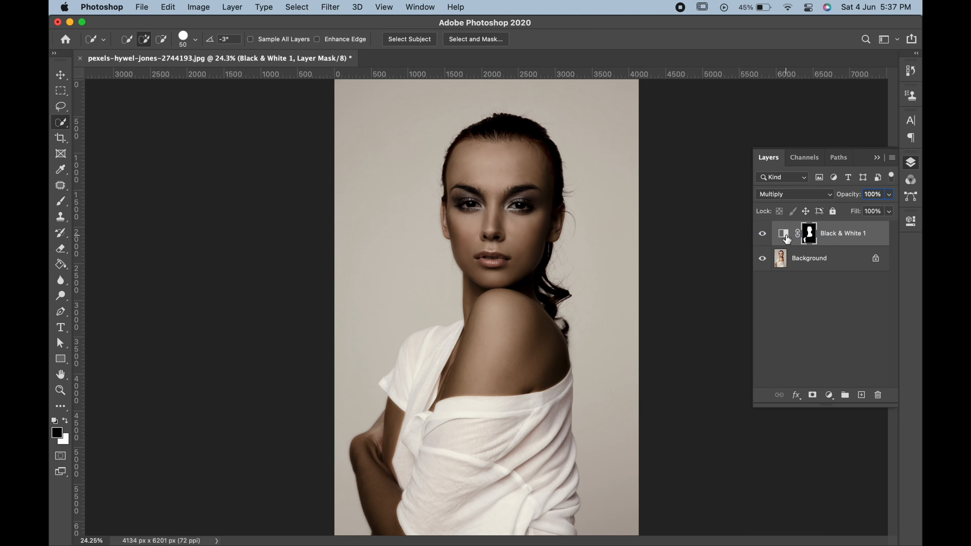
left_click(808, 232)
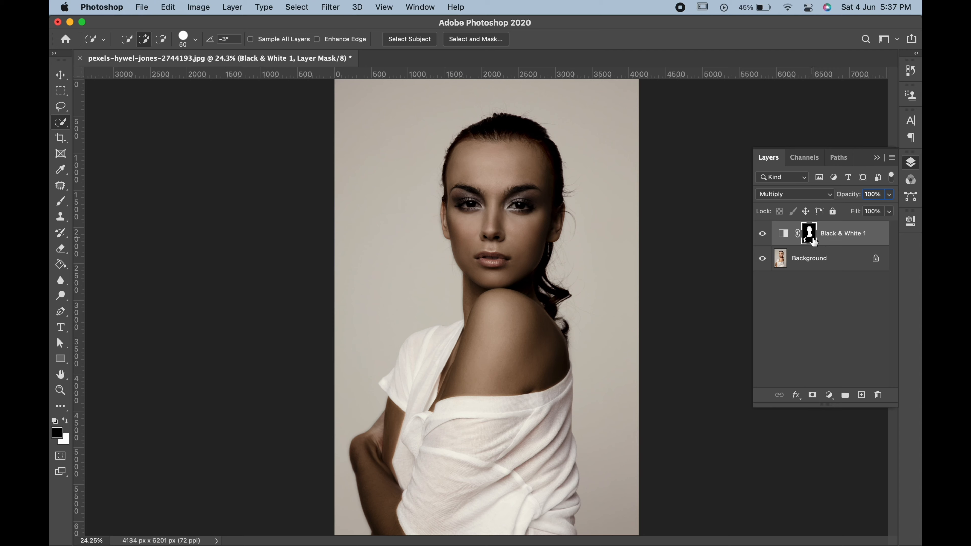
Reload the skin mask as a selection and add a Curves adjustment above Black & White 1
left_click(828, 395)
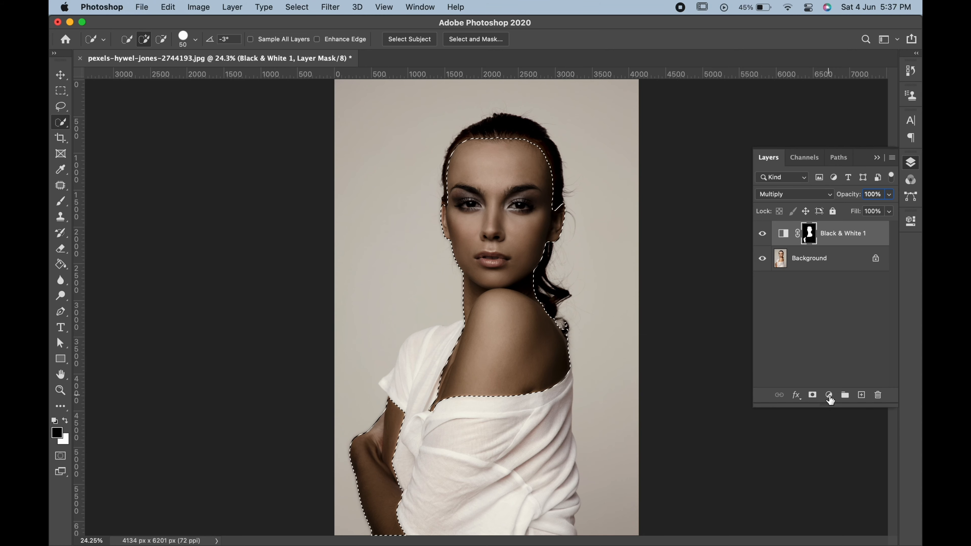
left_click(830, 398)
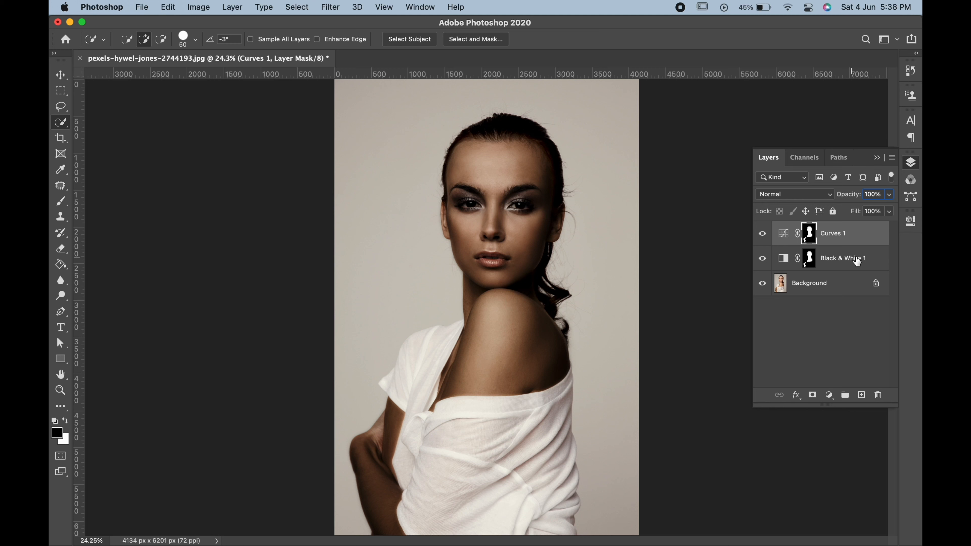
Hide and restore the layers list to compare the original untanned photo
left_click(910, 218)
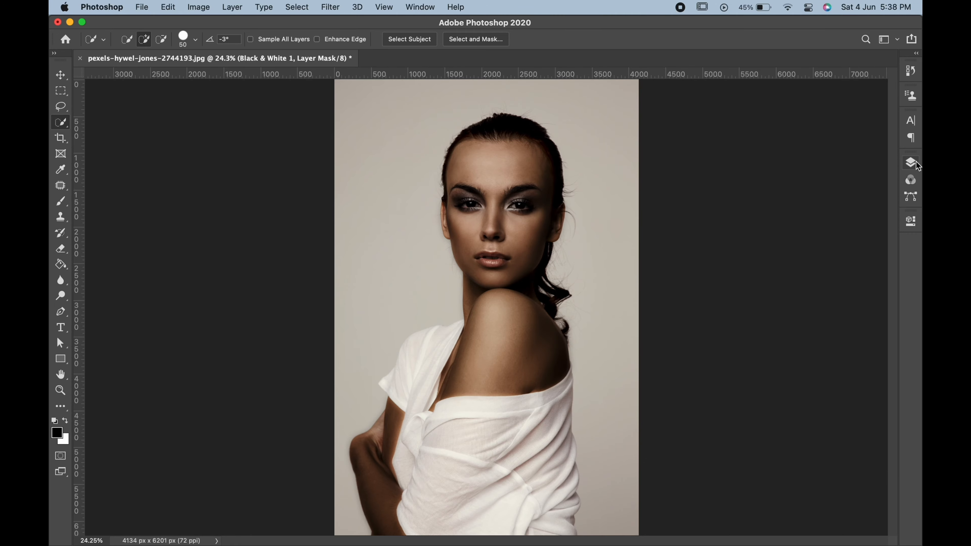
left_click(911, 163)
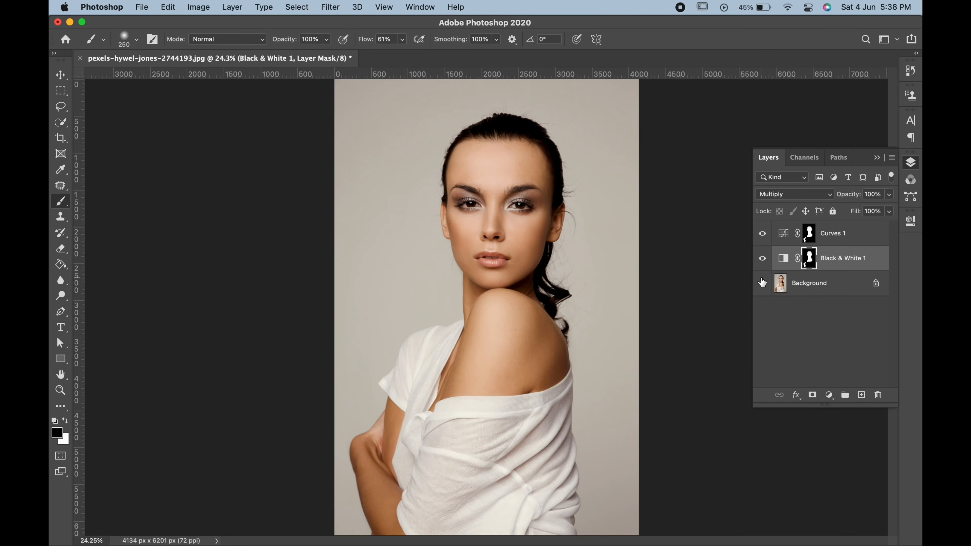